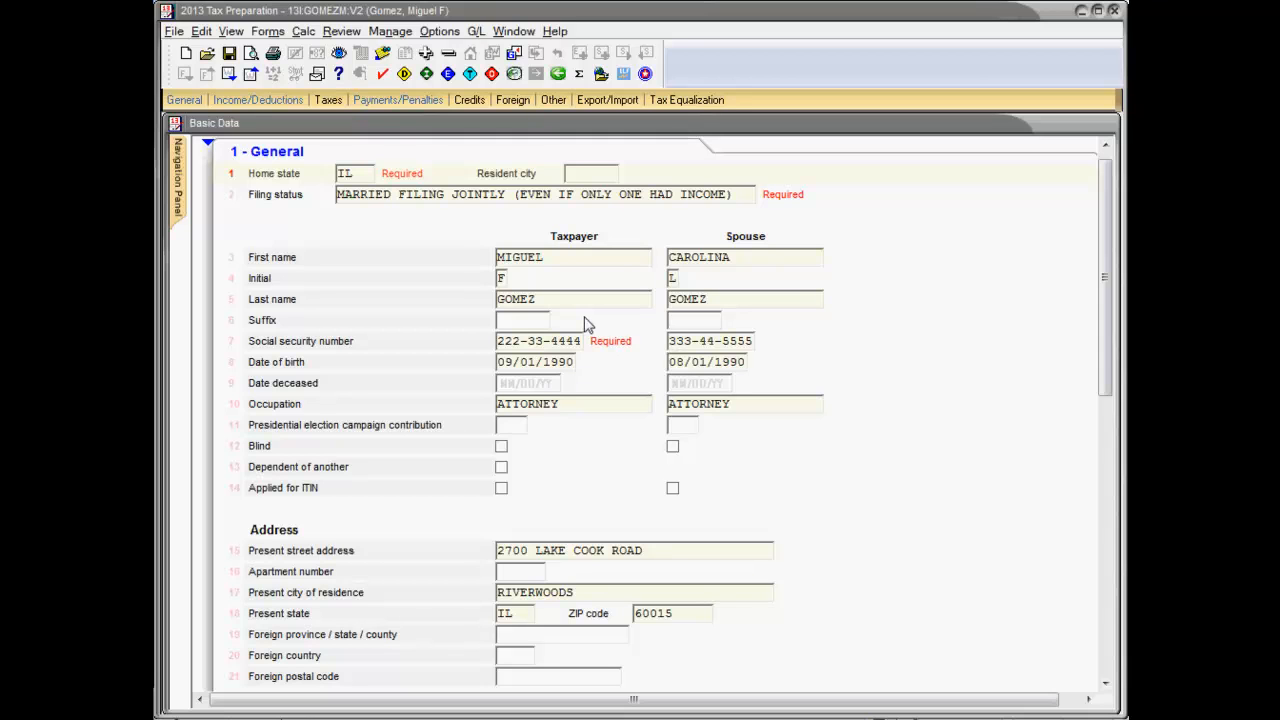
mouse_move(404, 76)
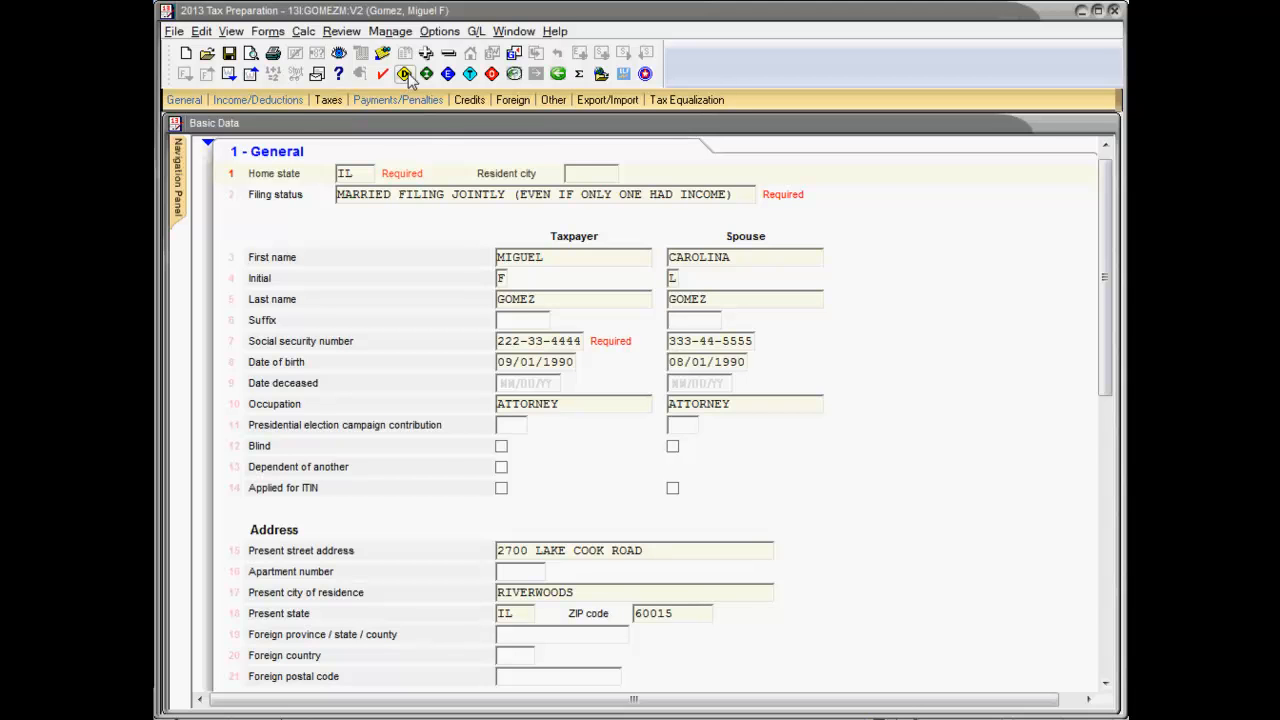
Step: Resolve the Form 2210 caution by entering 19,000 prior year tax, then move to the next diagnostic
left_click(404, 74)
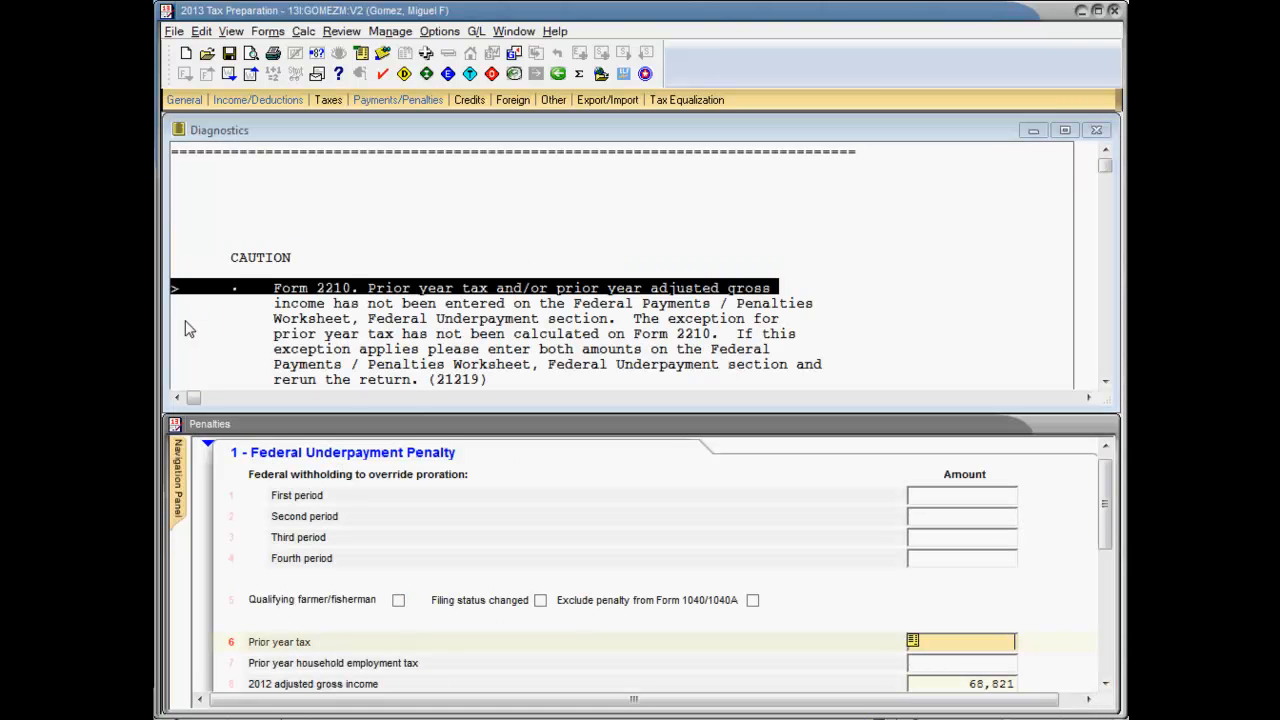
mouse_move(978, 614)
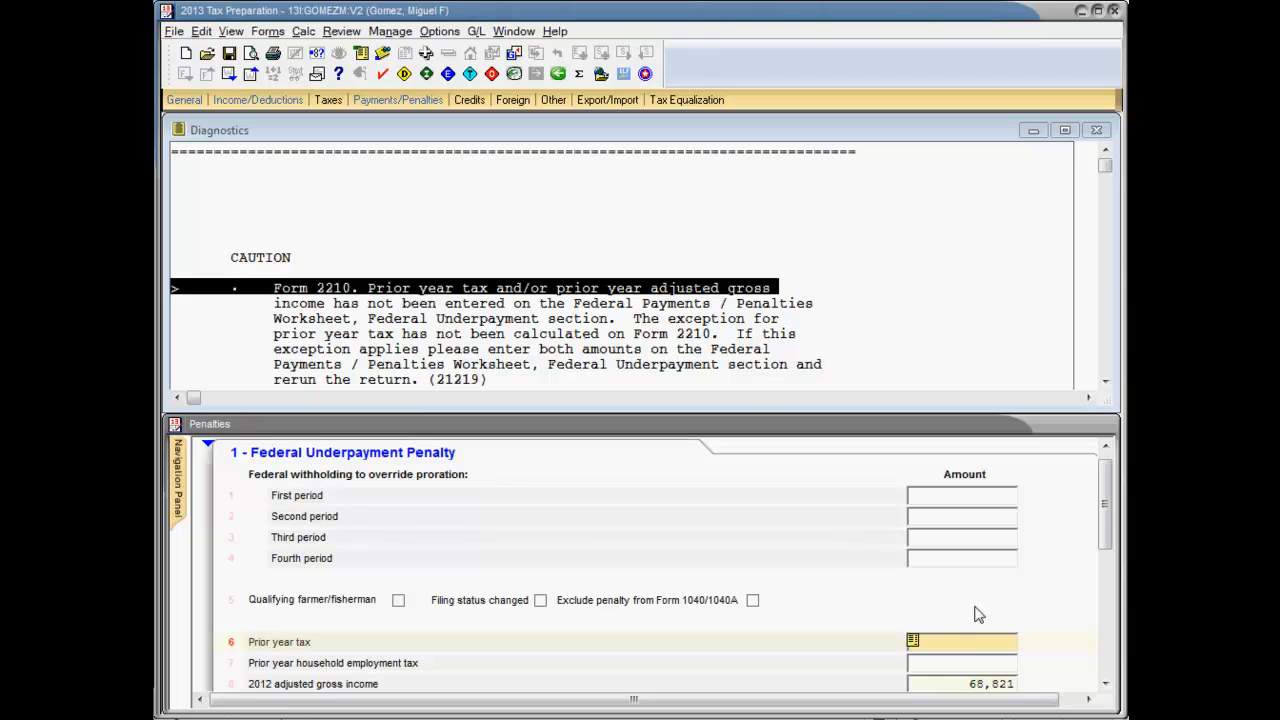
type("19,000")
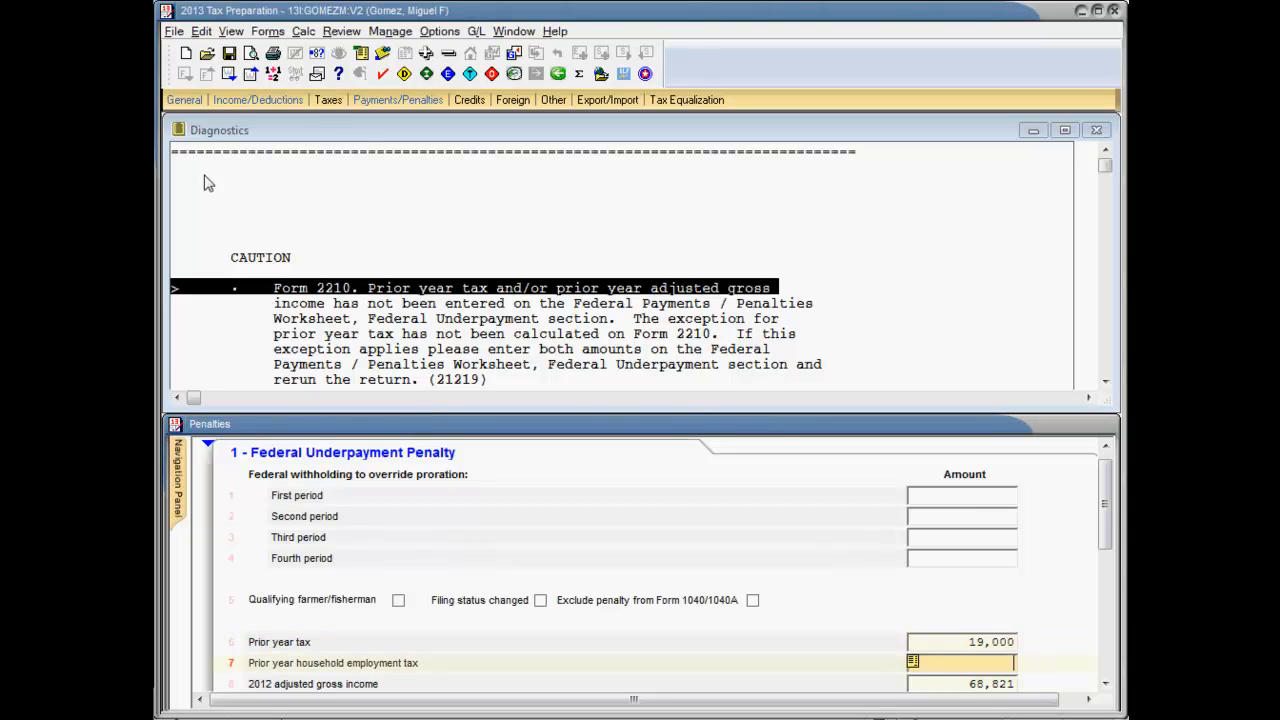
left_click(272, 72)
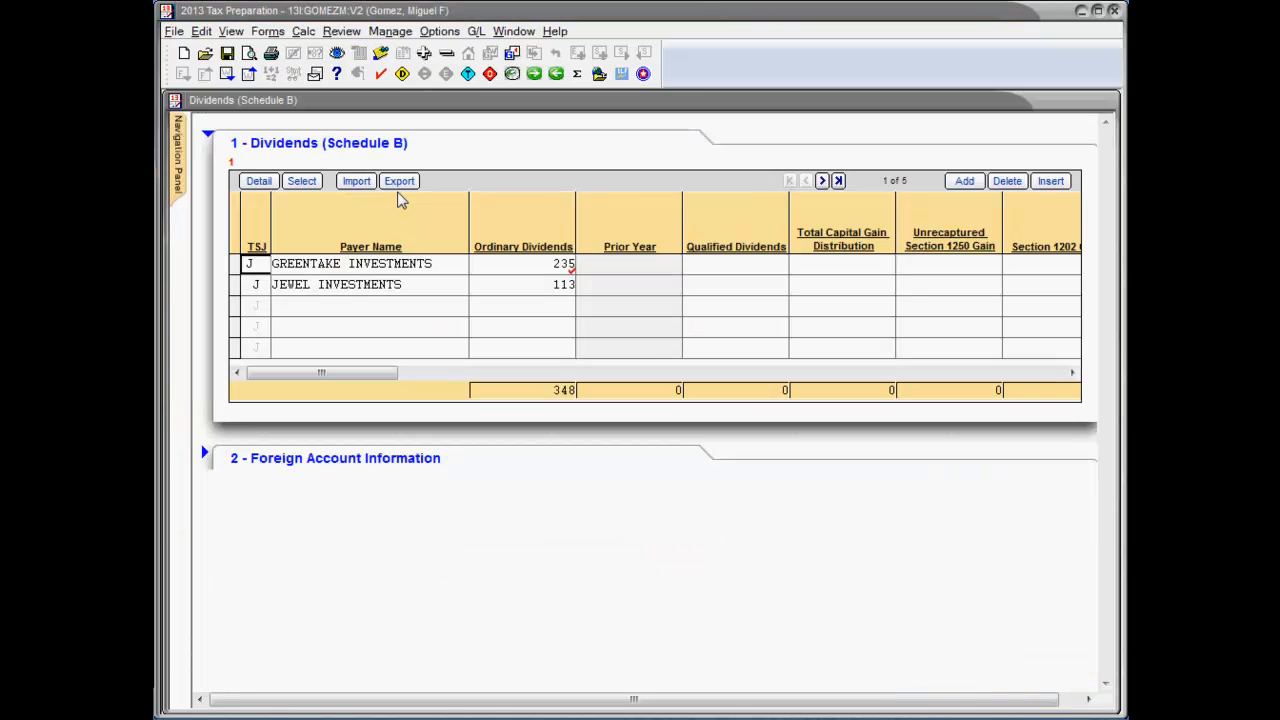
mouse_move(470, 212)
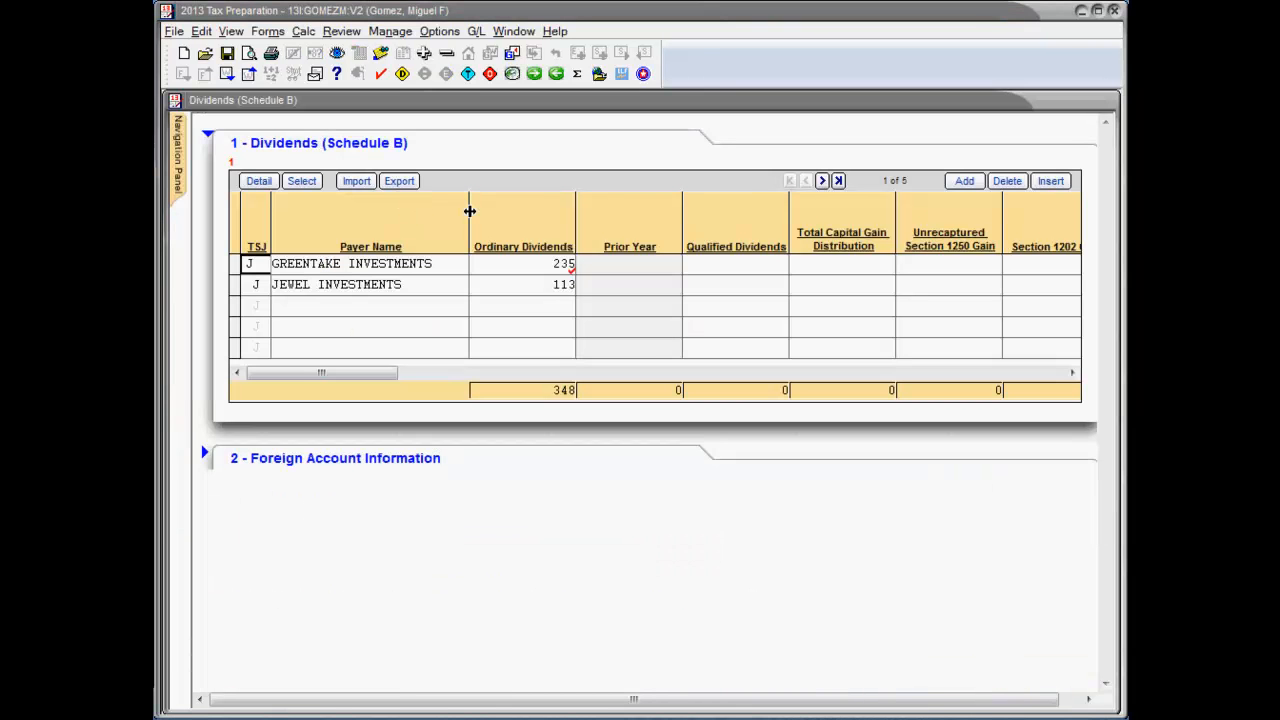
mouse_move(468, 206)
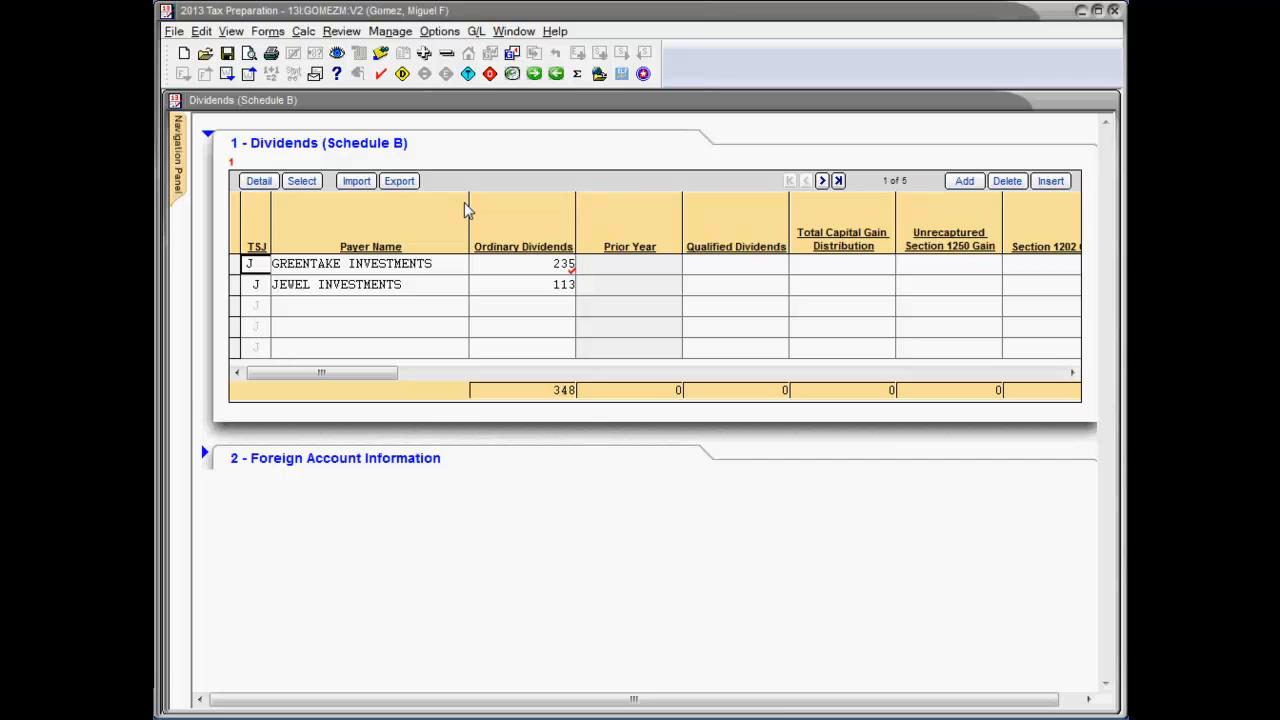
mouse_move(504, 294)
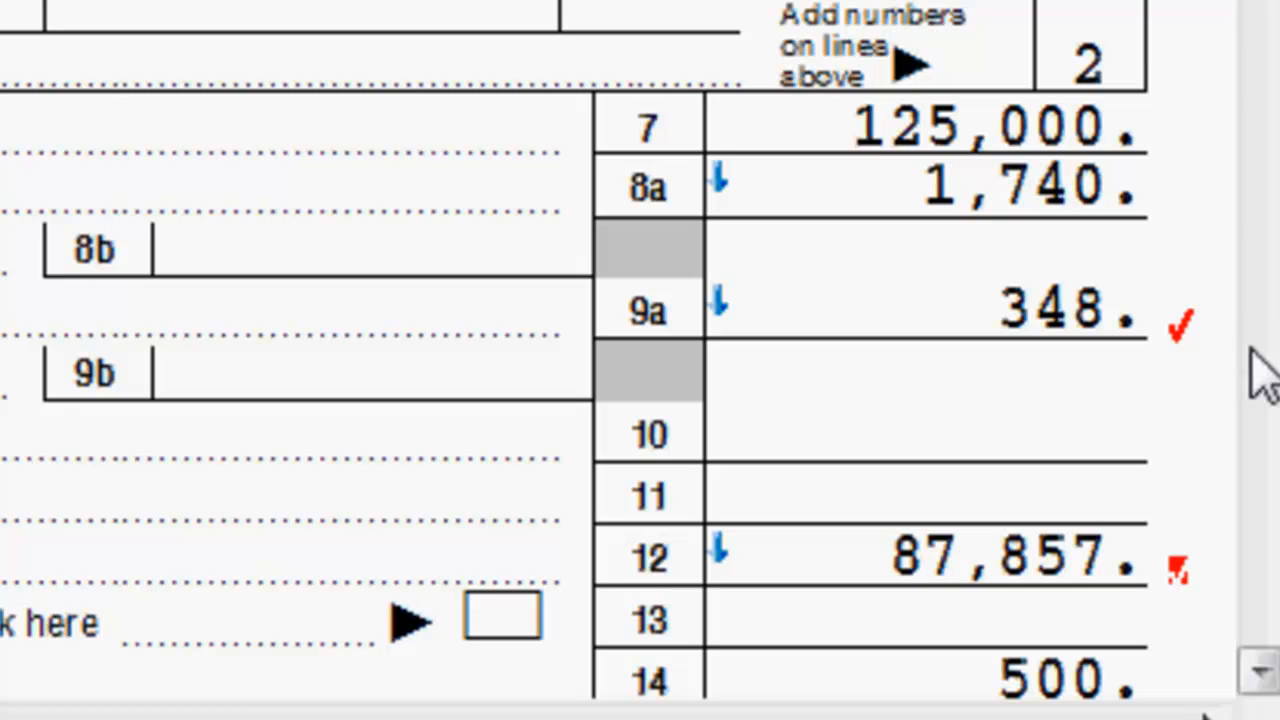
Step: Scroll the Form 1040 government view to income lines showing dividends 348 and wages 125,000
scroll("down", 3)
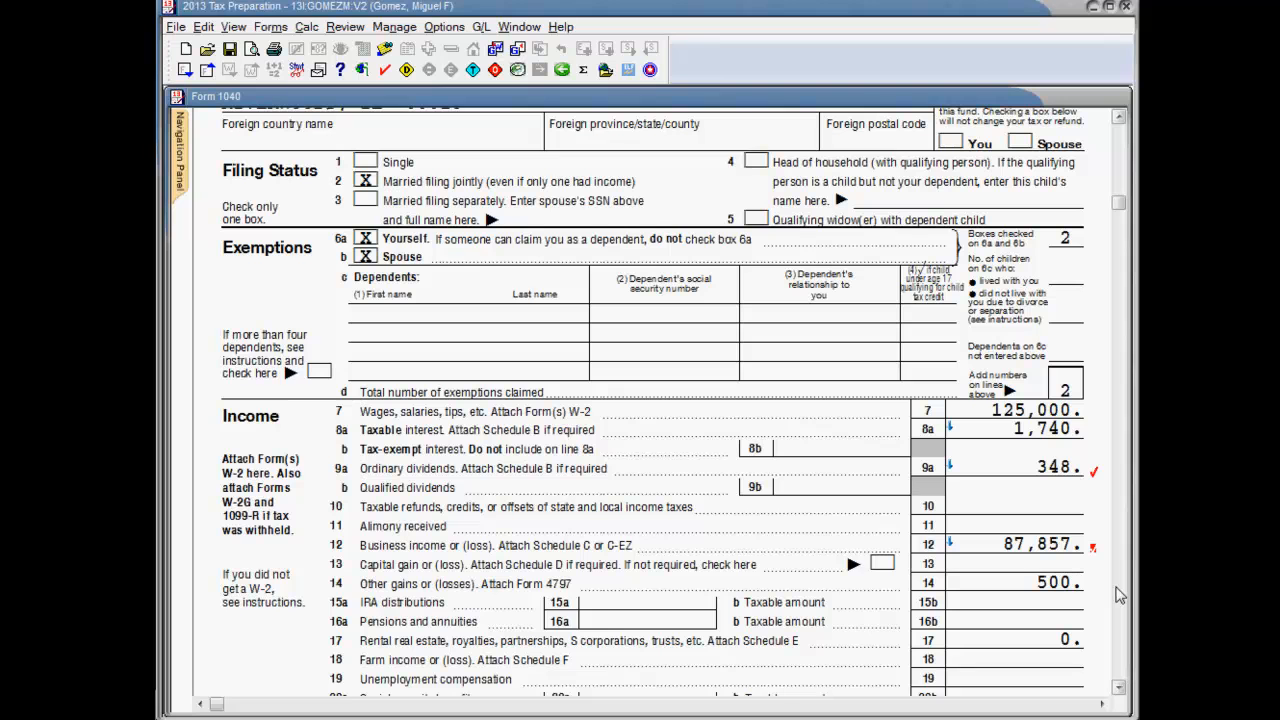
mouse_move(1000, 452)
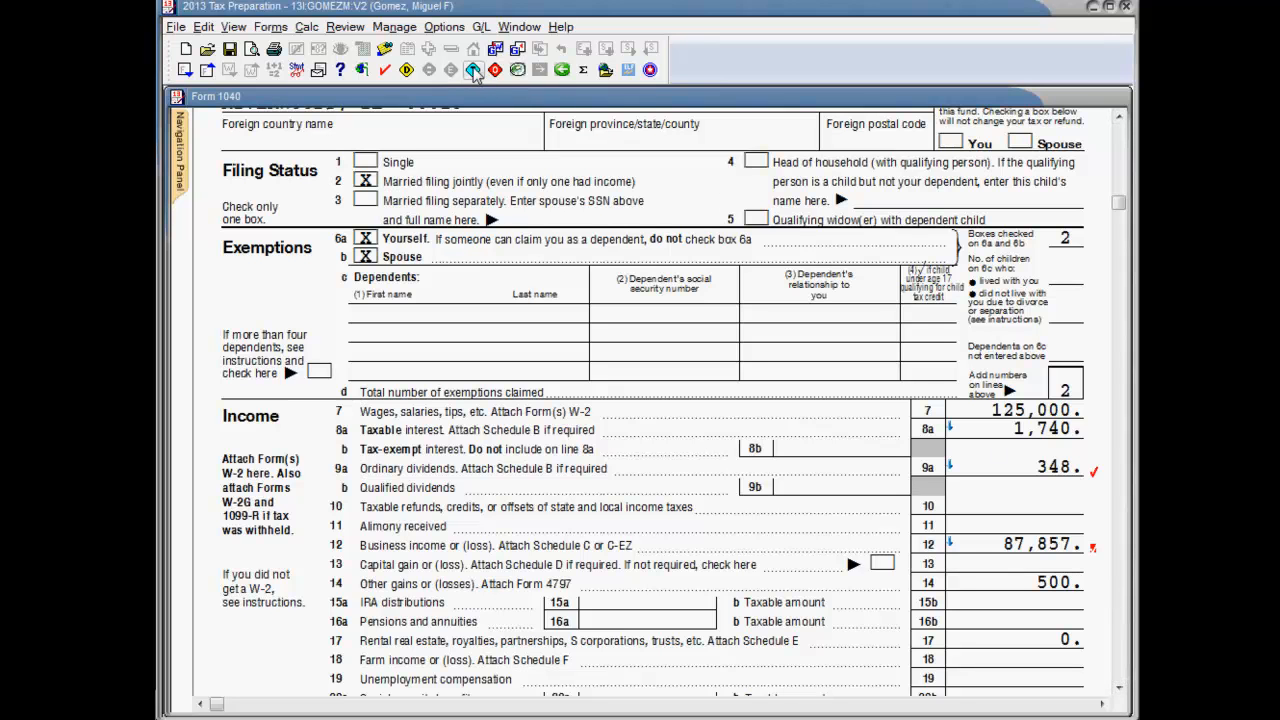
Step: Review the reversed tick marks report and the flagged Schedule B interest entry
left_click(472, 68)
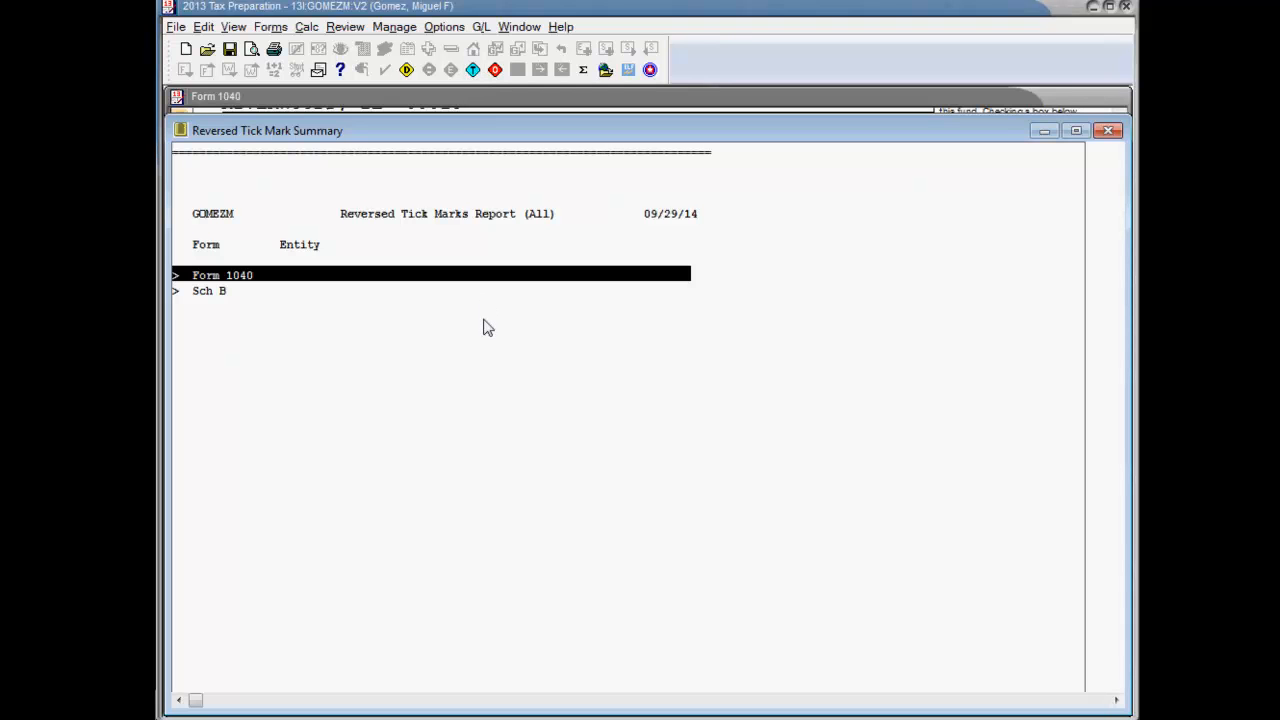
mouse_move(420, 304)
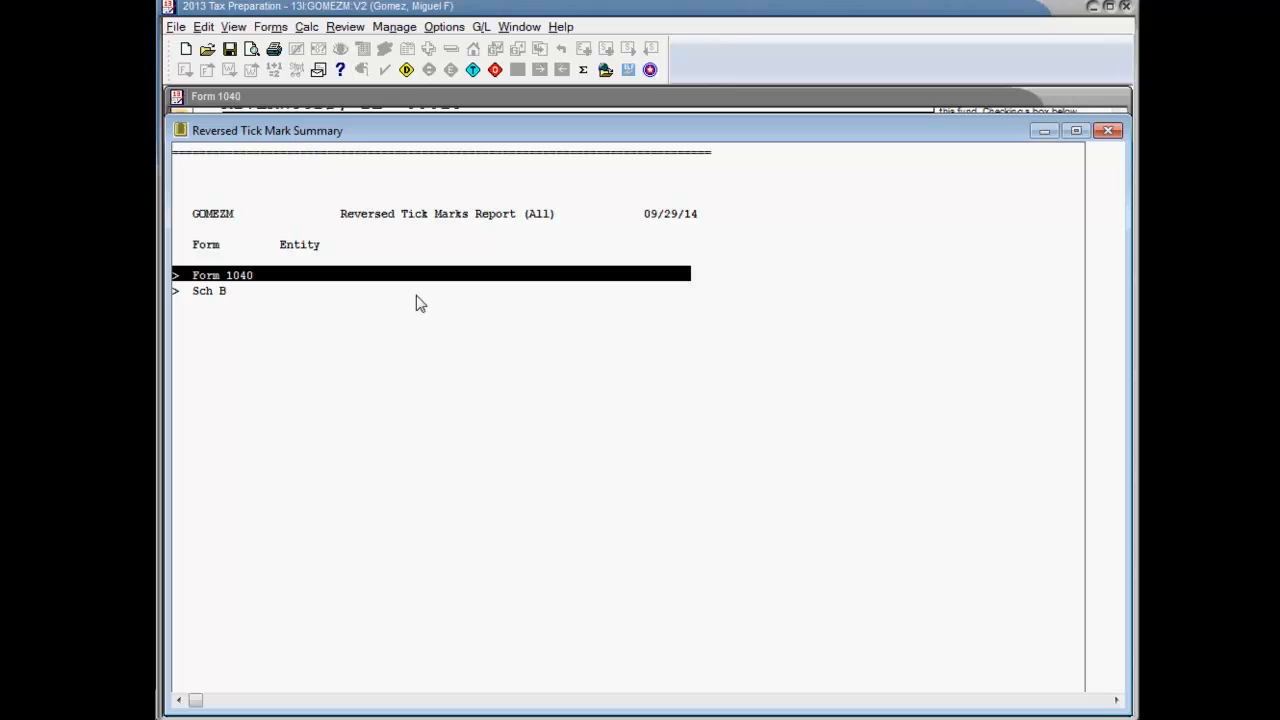
mouse_move(404, 304)
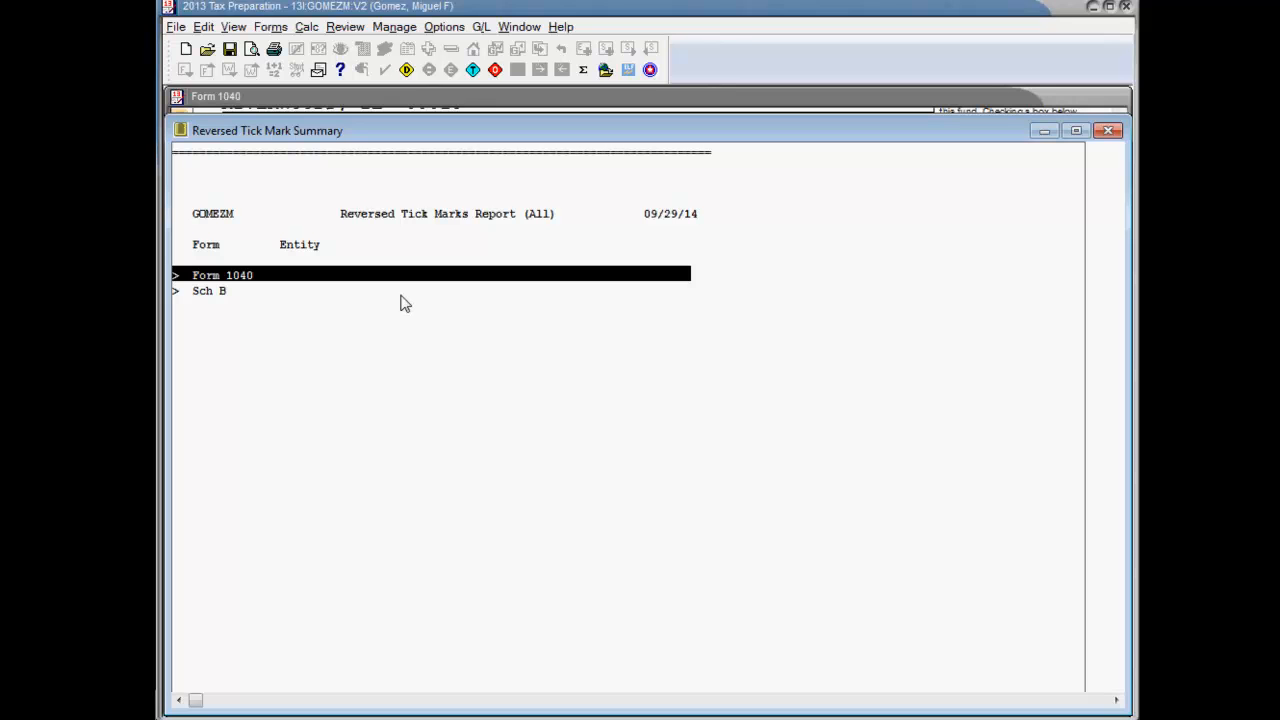
mouse_move(228, 296)
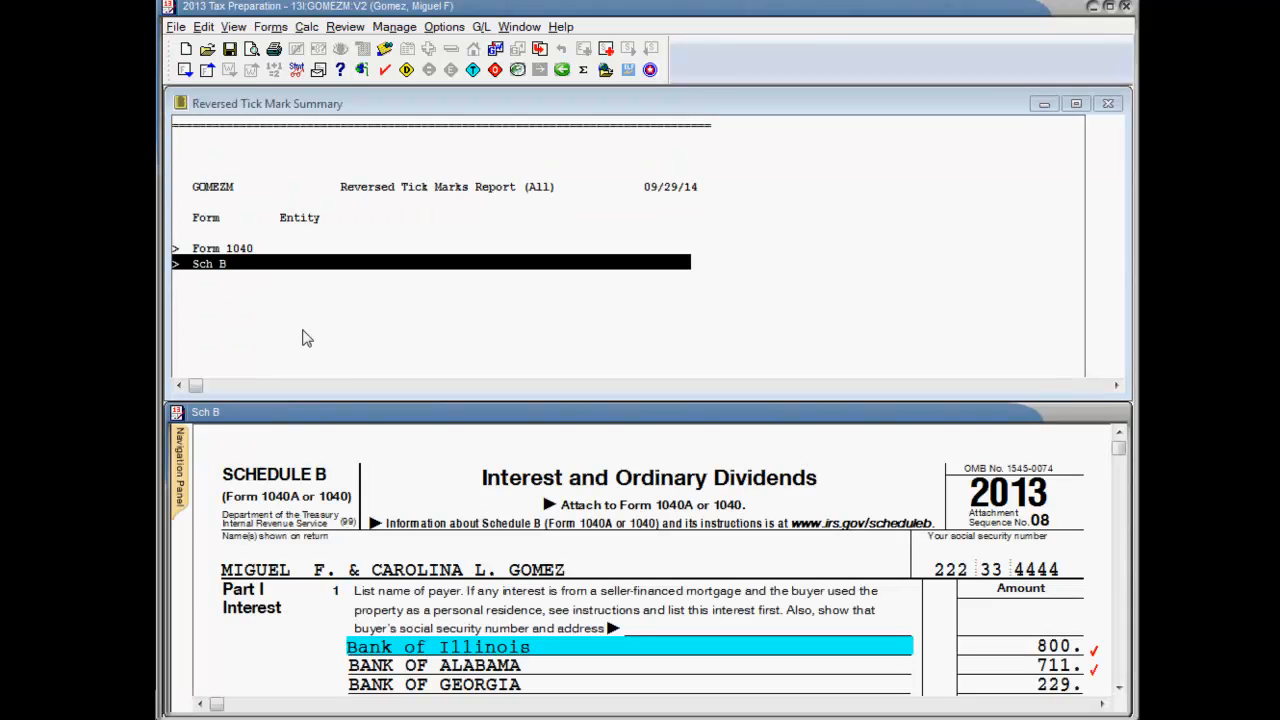
scroll("down", 3)
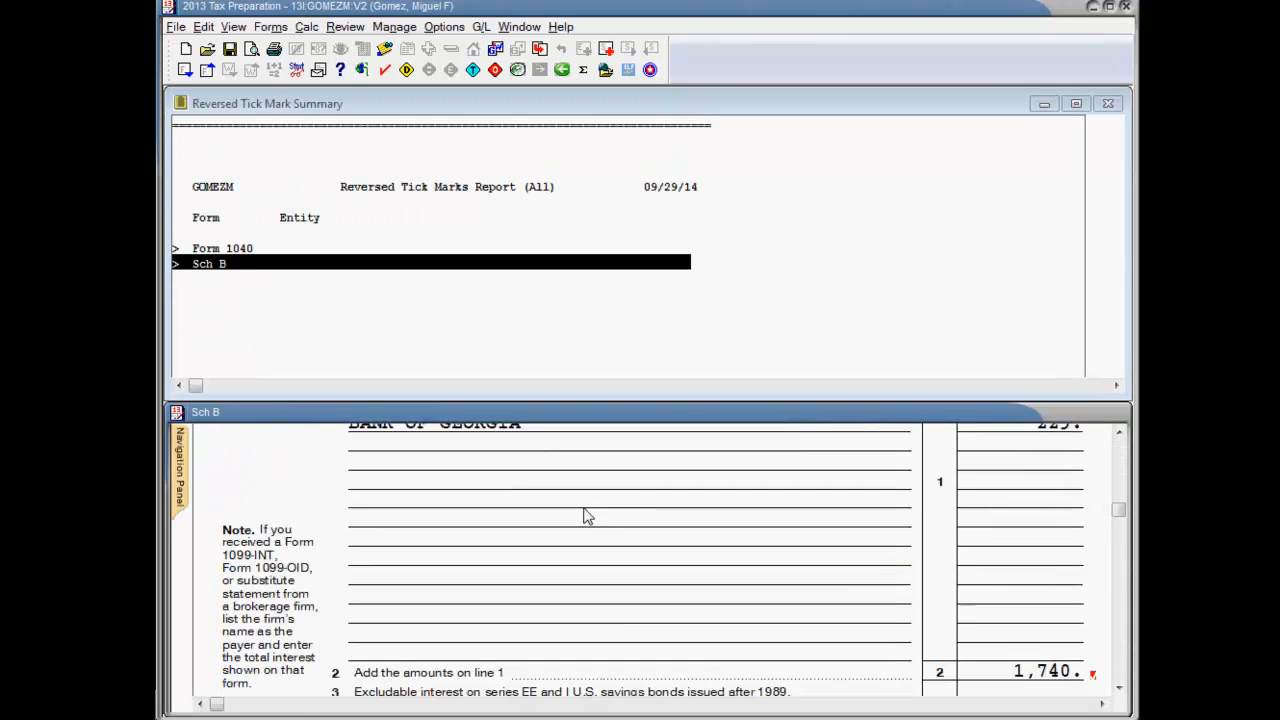
scroll("down", 3)
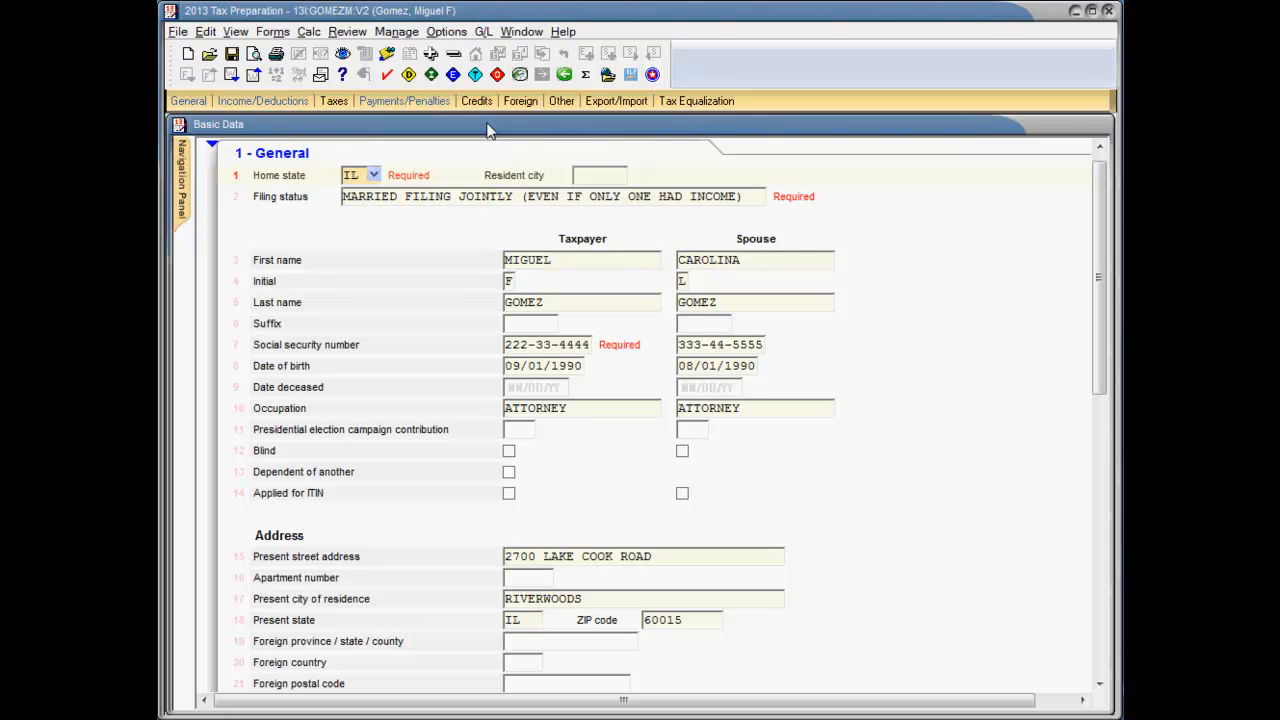
Step: Bring up the input override report and the field override report listing a Sch A entry
left_click(432, 76)
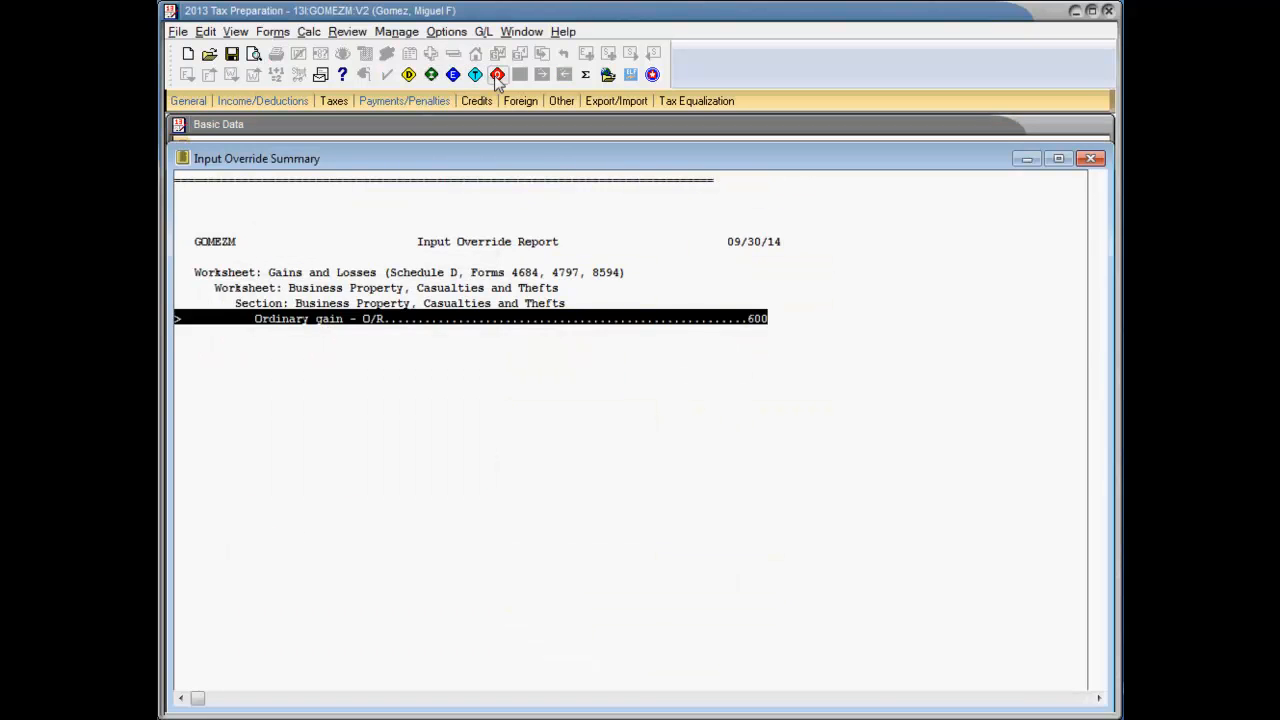
left_click(454, 76)
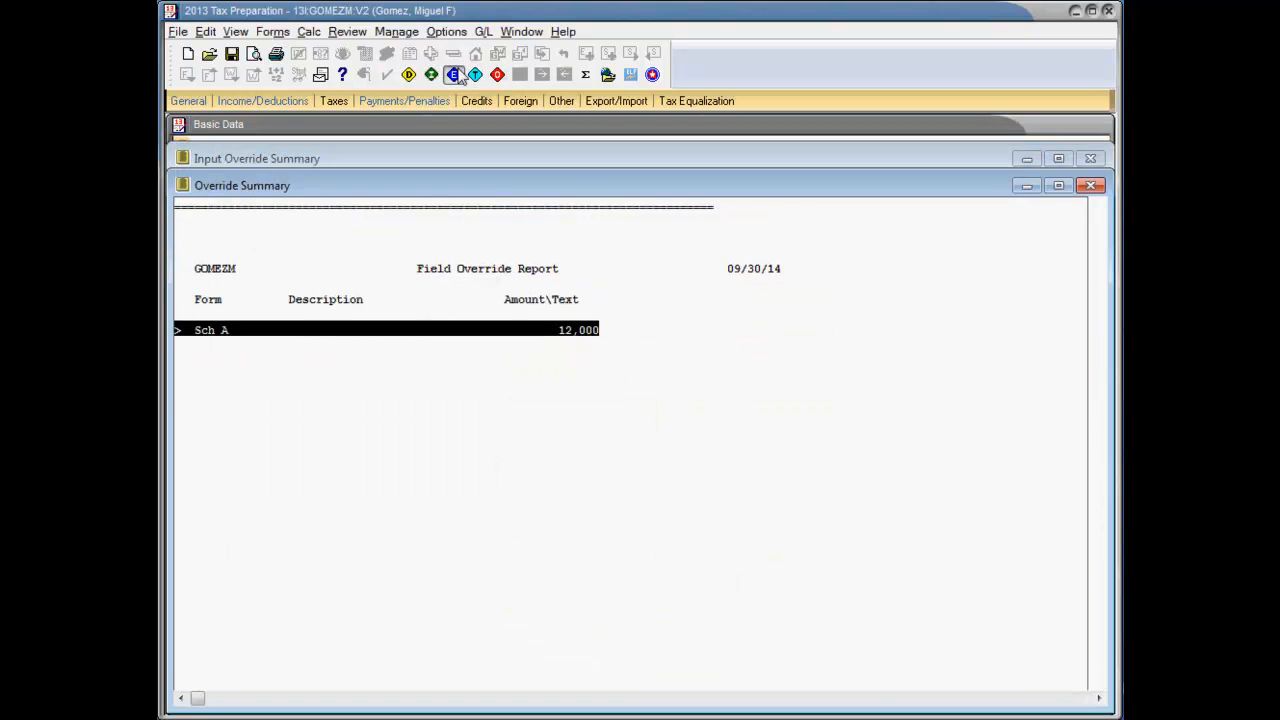